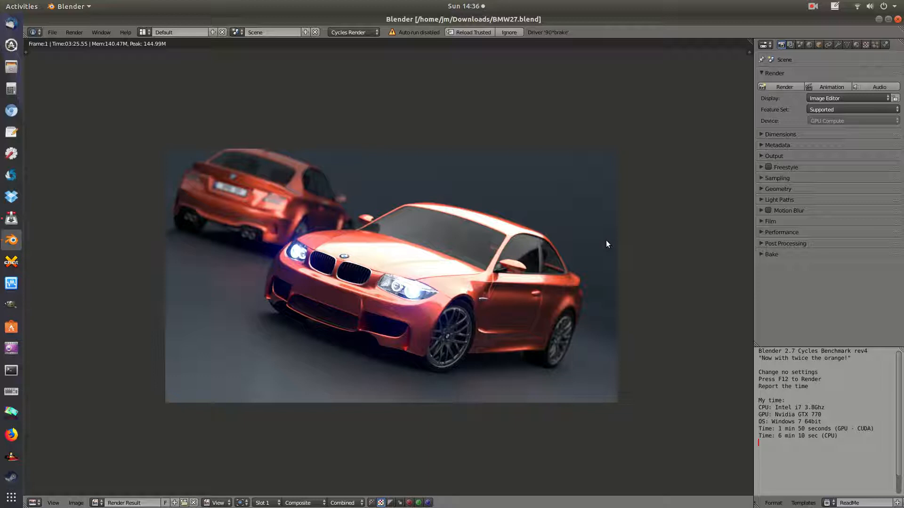
mouse_move(208, 178)
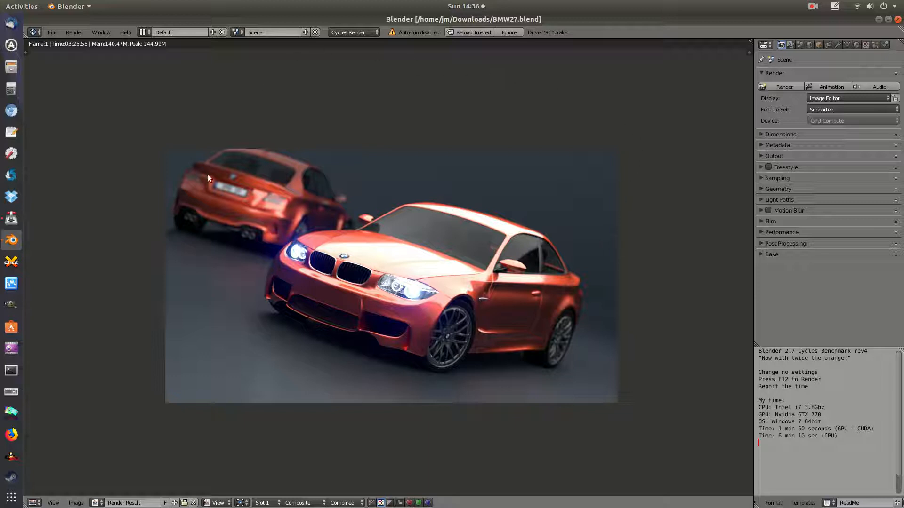
mouse_move(139, 285)
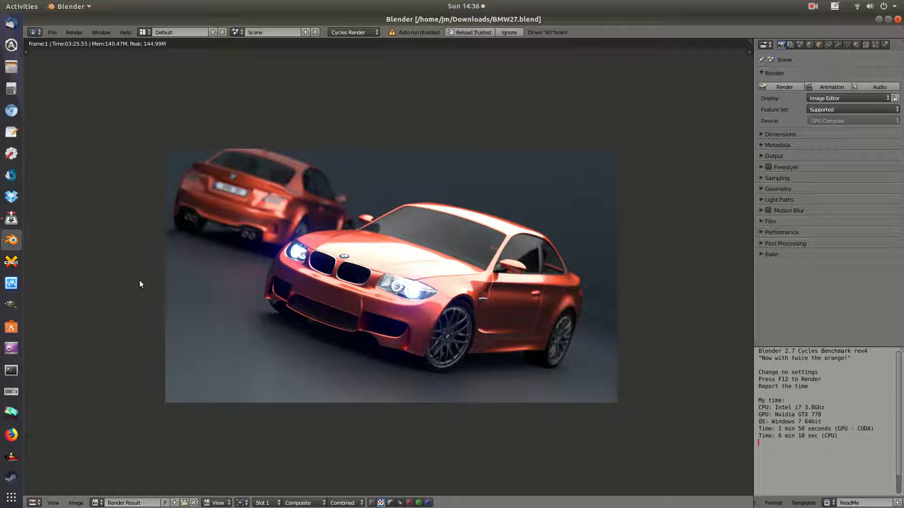
mouse_move(156, 263)
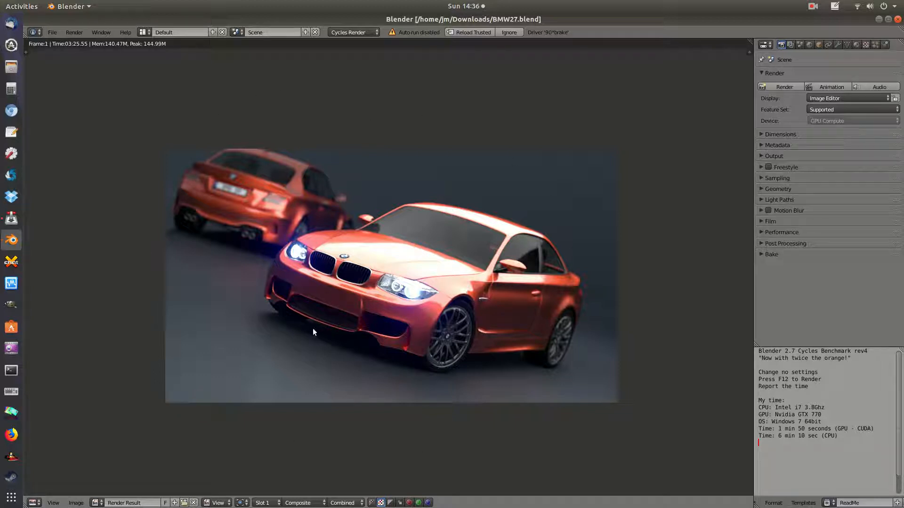
mouse_move(380, 270)
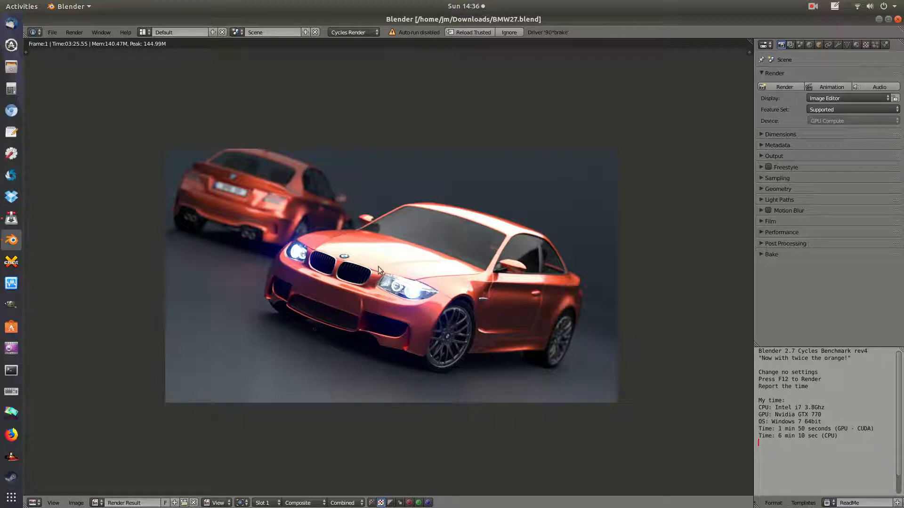
mouse_move(336, 165)
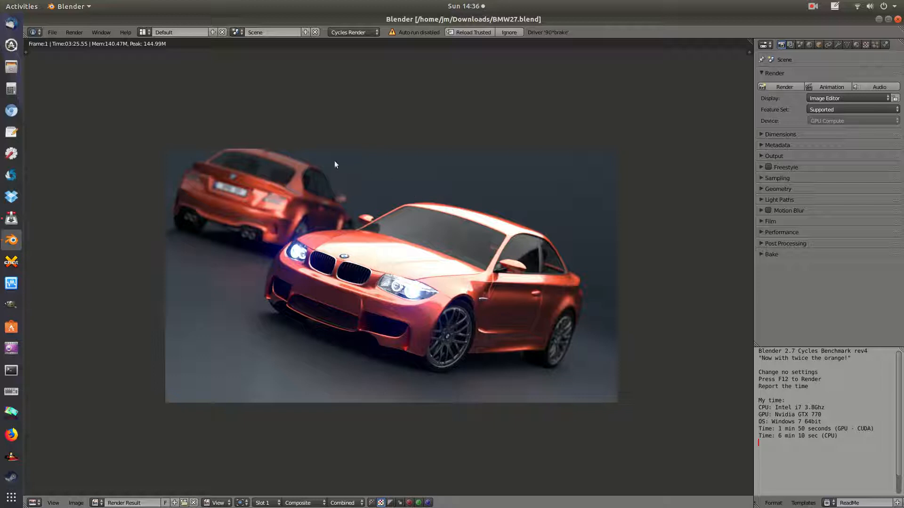
mouse_move(418, 196)
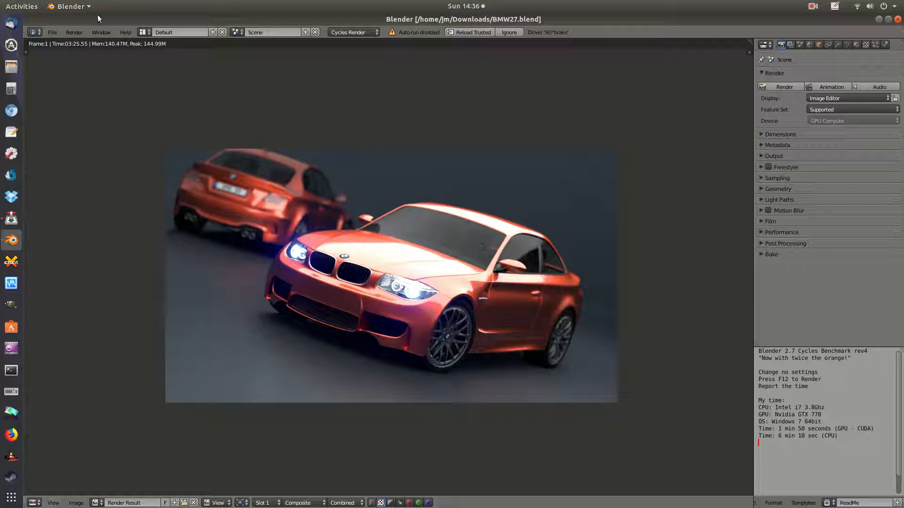
mouse_move(267, 162)
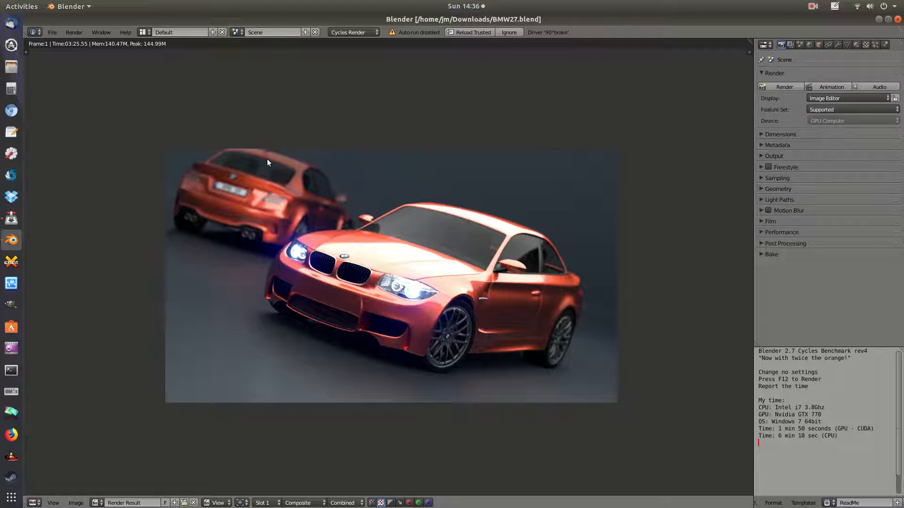
- Load the default startup scene with cube, camera and lamp, replacing BMW27
left_click(52, 33)
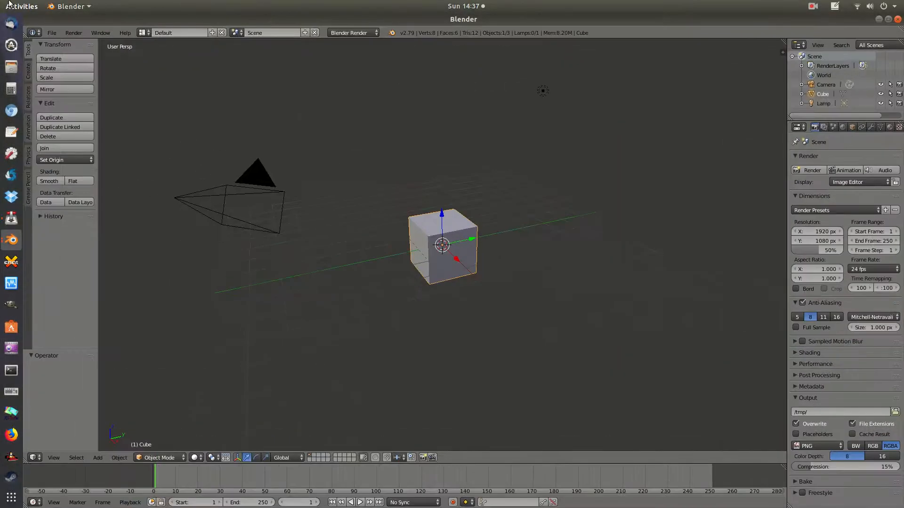
- Reopen BMW27.blend from the File menu's recent files list
left_click(52, 33)
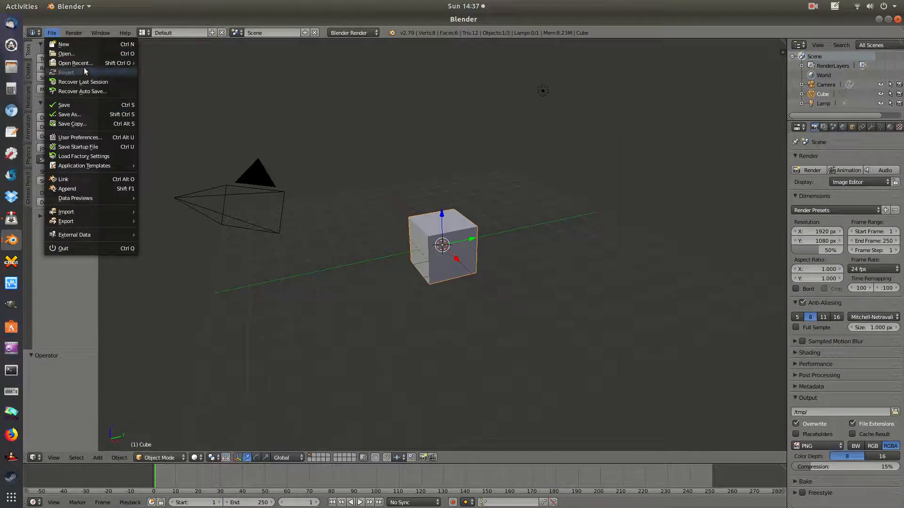
left_click(75, 63)
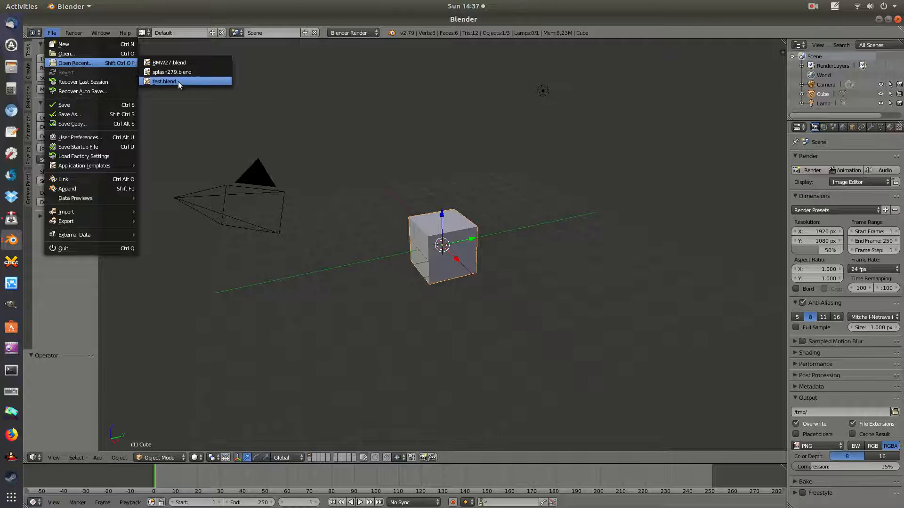
mouse_move(169, 62)
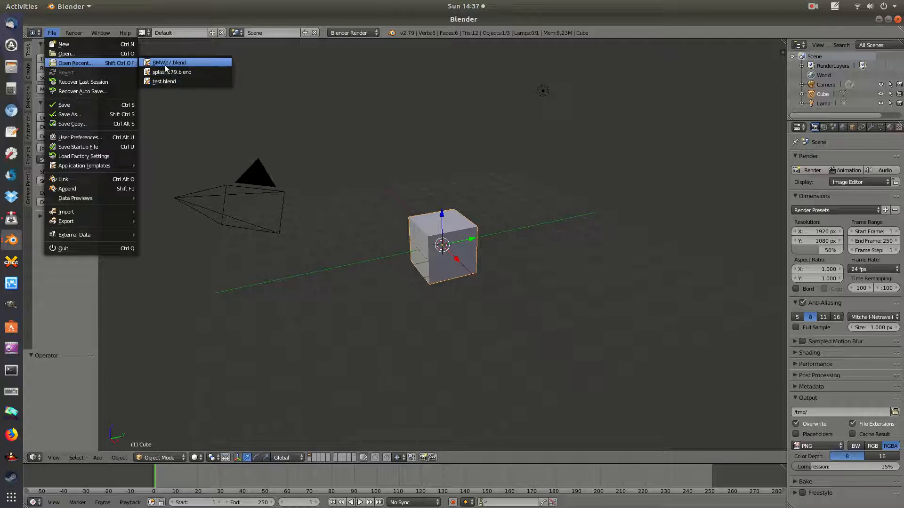
left_click(169, 62)
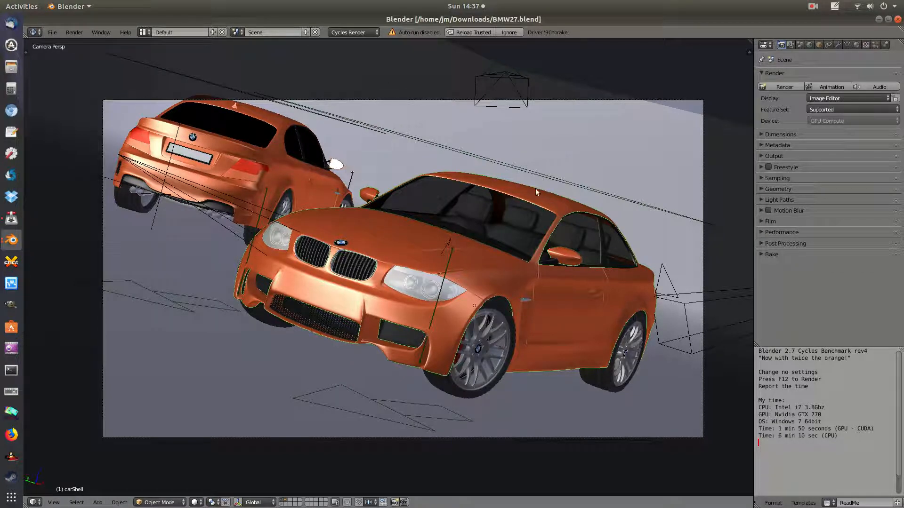
mouse_move(674, 286)
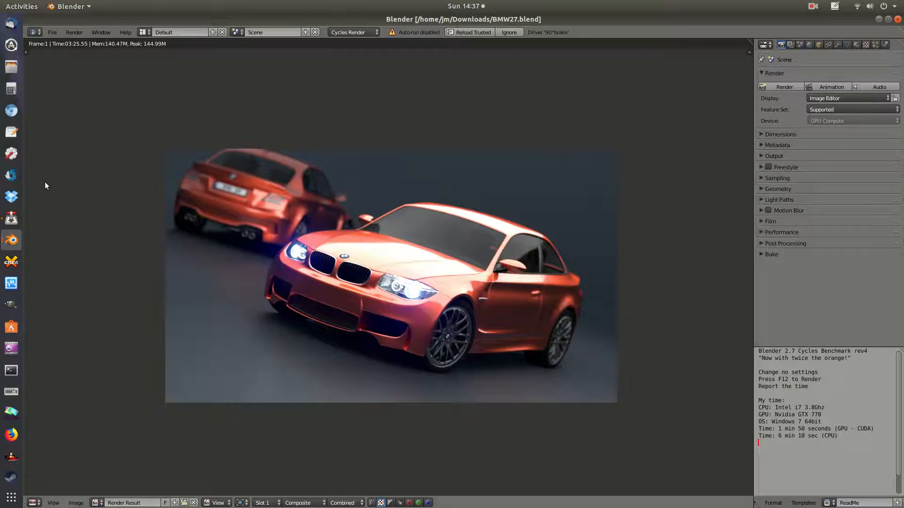
mouse_move(386, 311)
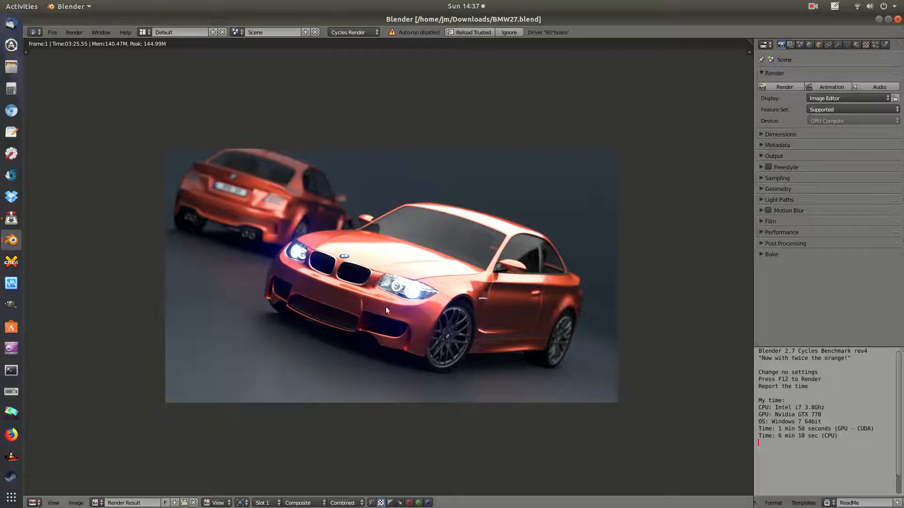
mouse_move(74, 53)
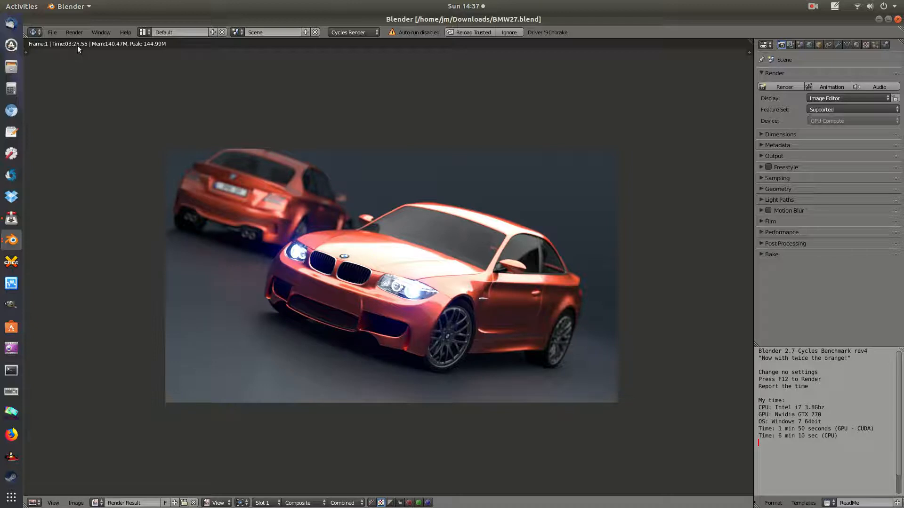
mouse_move(586, 223)
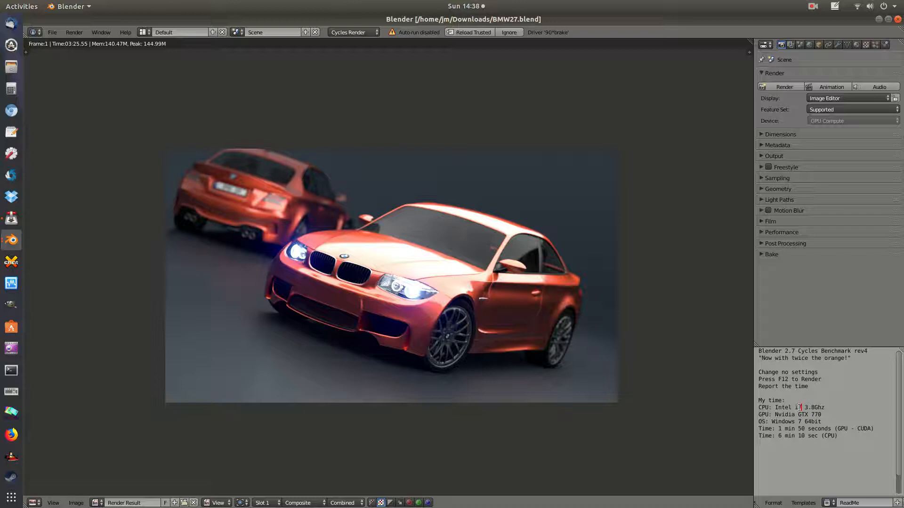
double_click(811, 414)
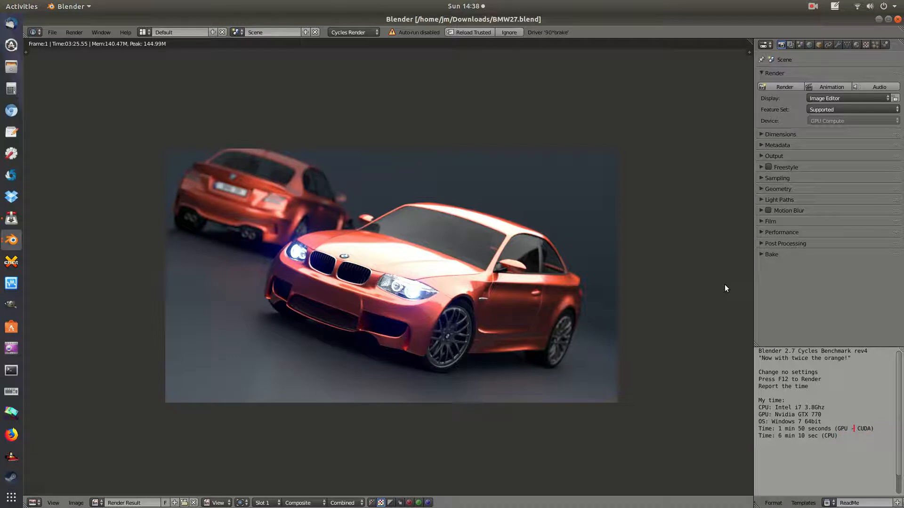
mouse_move(732, 294)
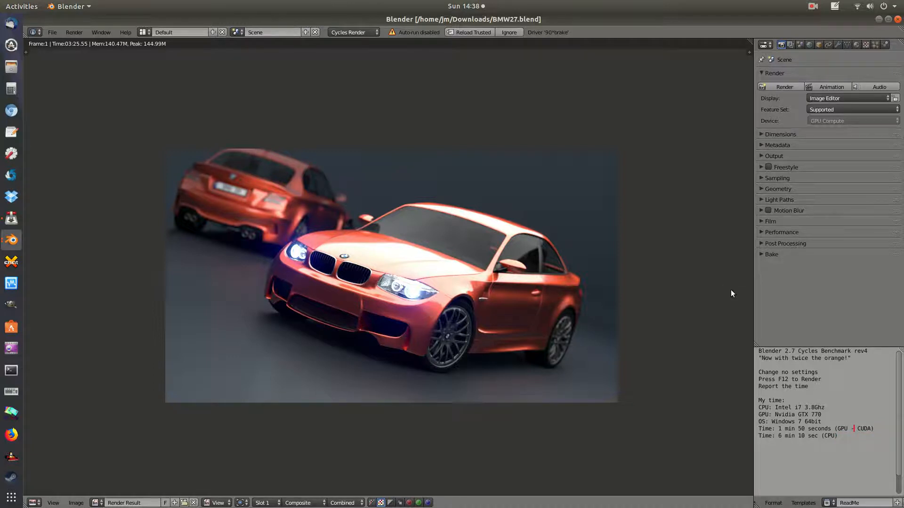
mouse_move(138, 106)
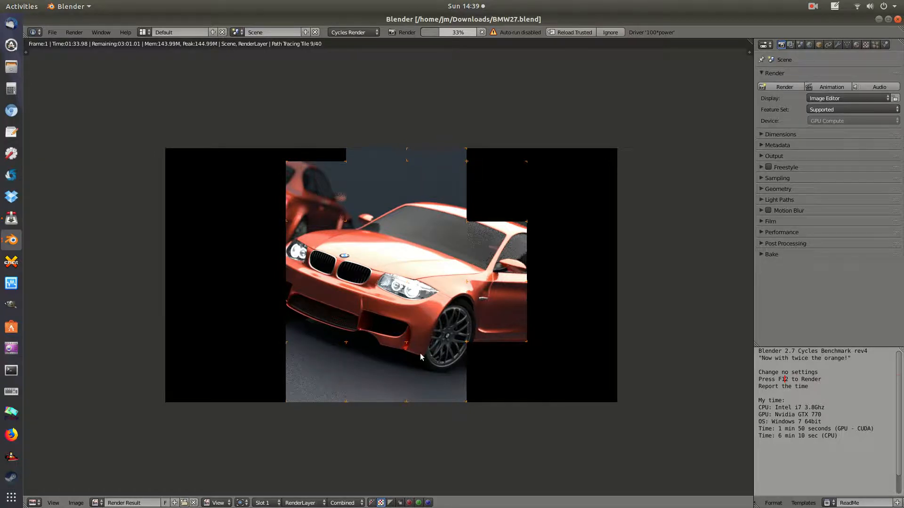
mouse_move(306, 362)
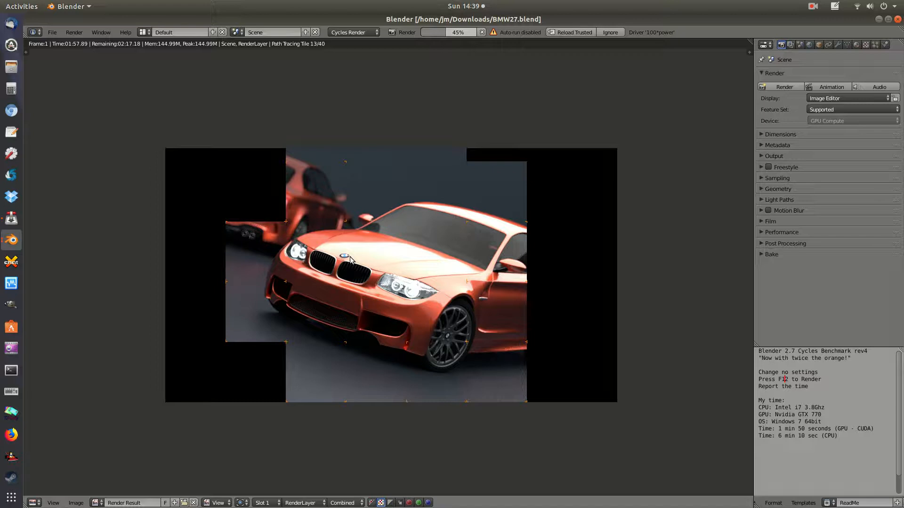
- Open the File menu while the Cycles render is about 47% complete
left_click(52, 32)
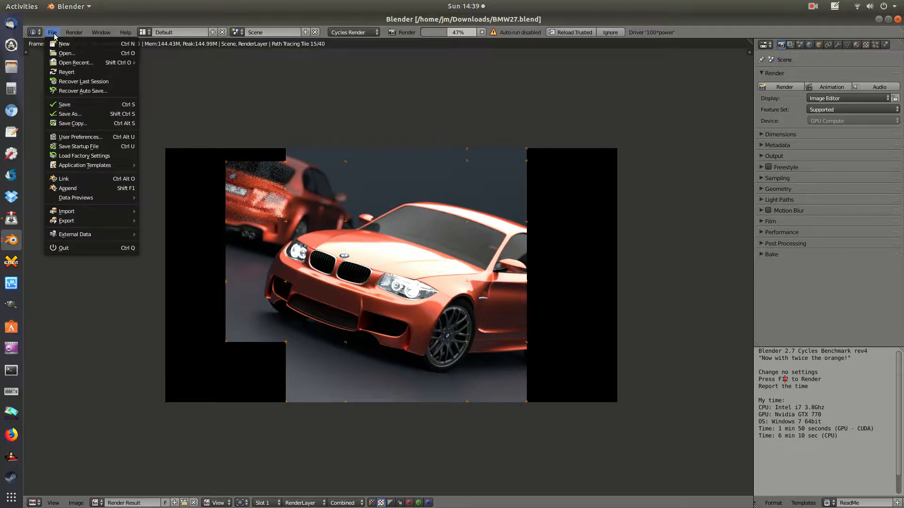